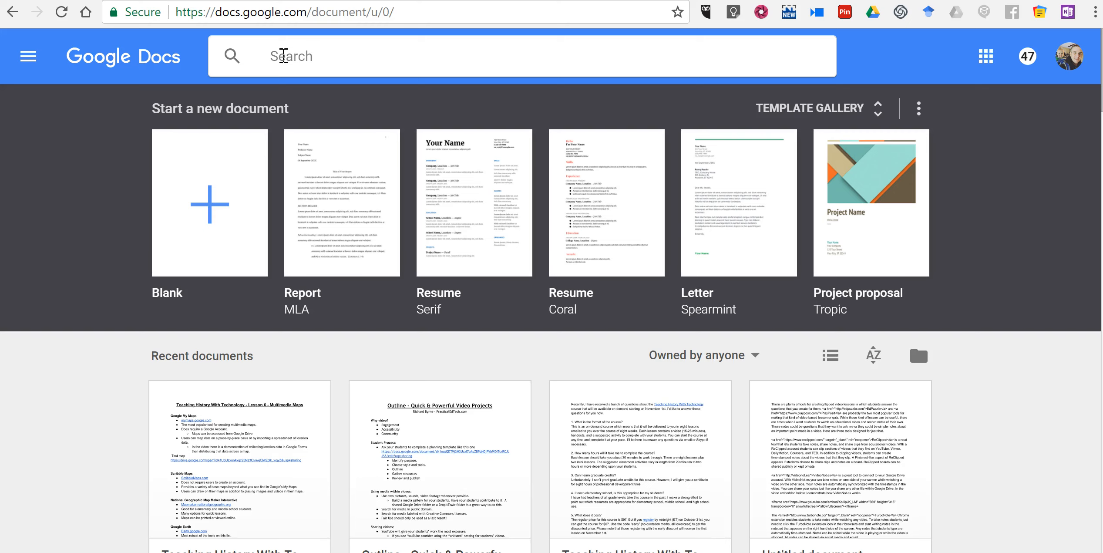
# Type 'teac' into the Docs search bar to list Teaching History With Technology documents
pyautogui.write('teaching')
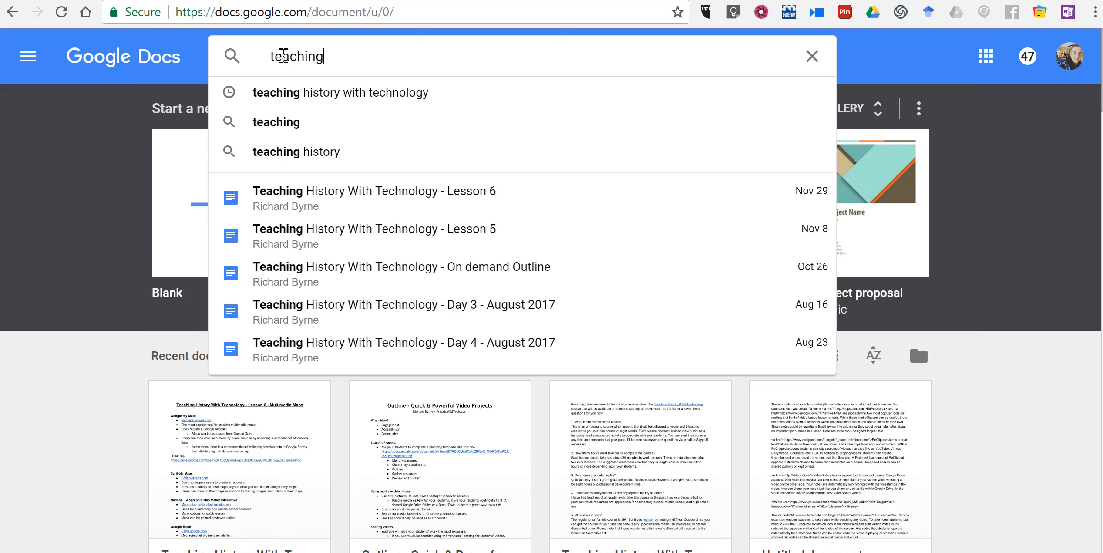
pyautogui.moveTo(392, 205)
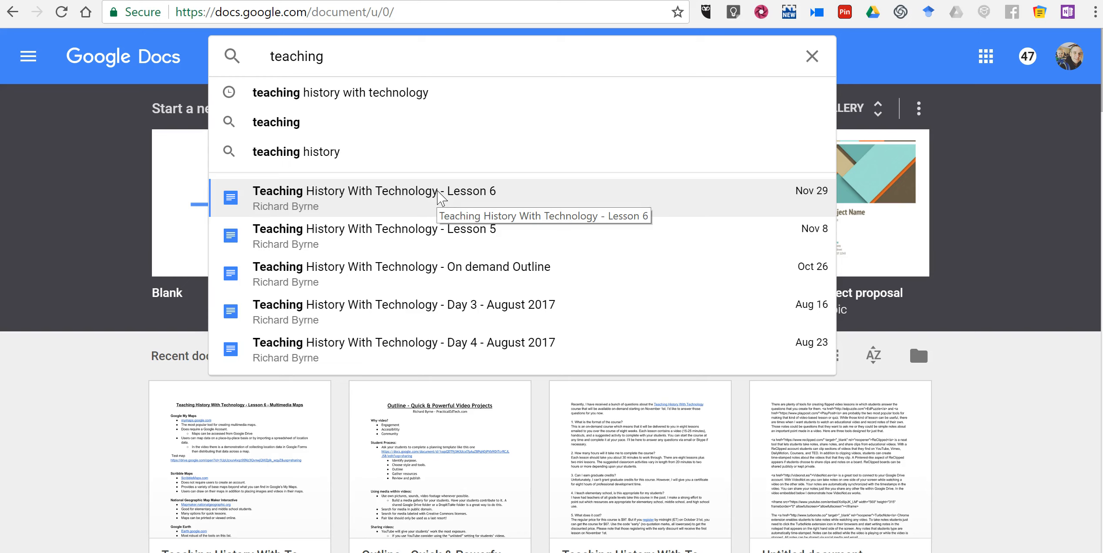
# Open the 'Teaching History With Technology - Lesson 6' suggestion, showing its Multimedia Maps content
pyautogui.click(371, 191)
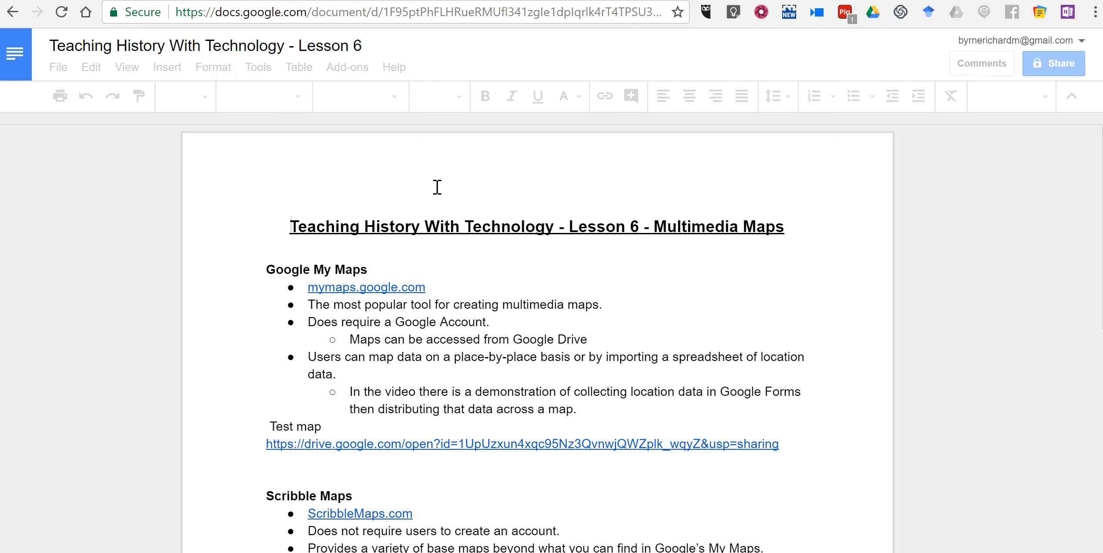
pyautogui.click(349, 46)
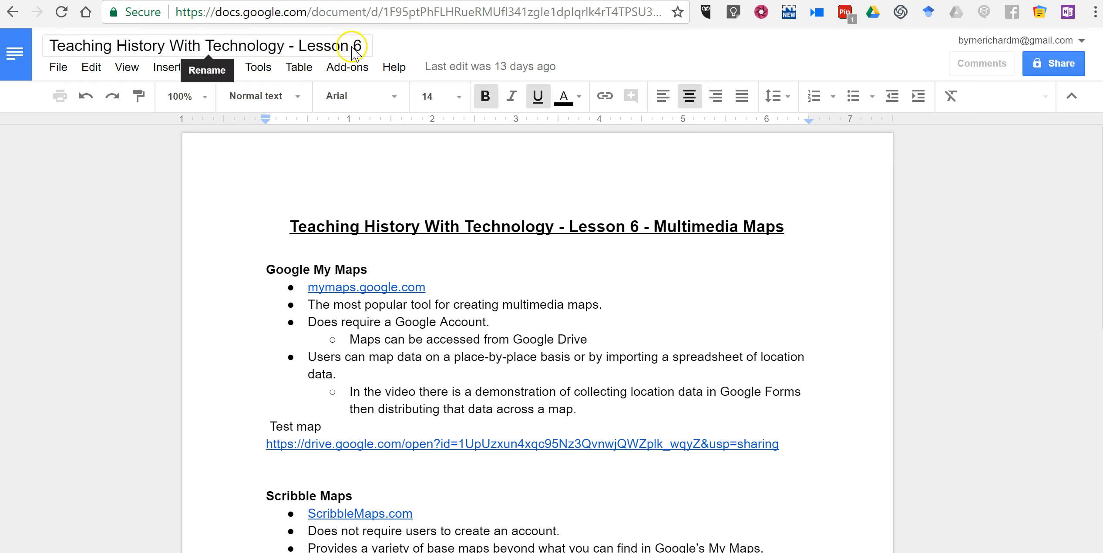
pyautogui.click(290, 226)
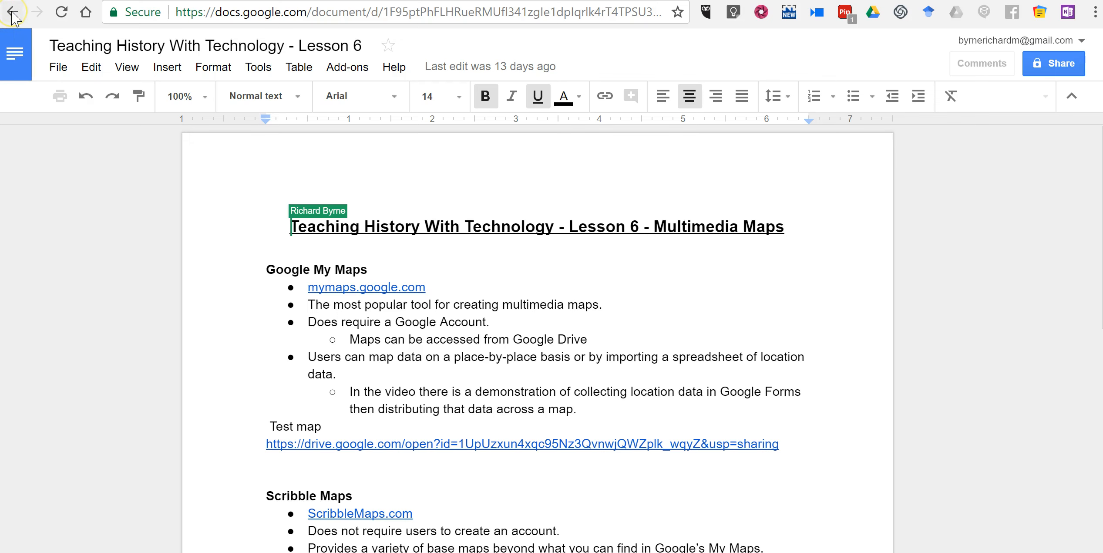
# Go back to Docs home and search 'teaching his' for the lesson documents
pyautogui.click(13, 12)
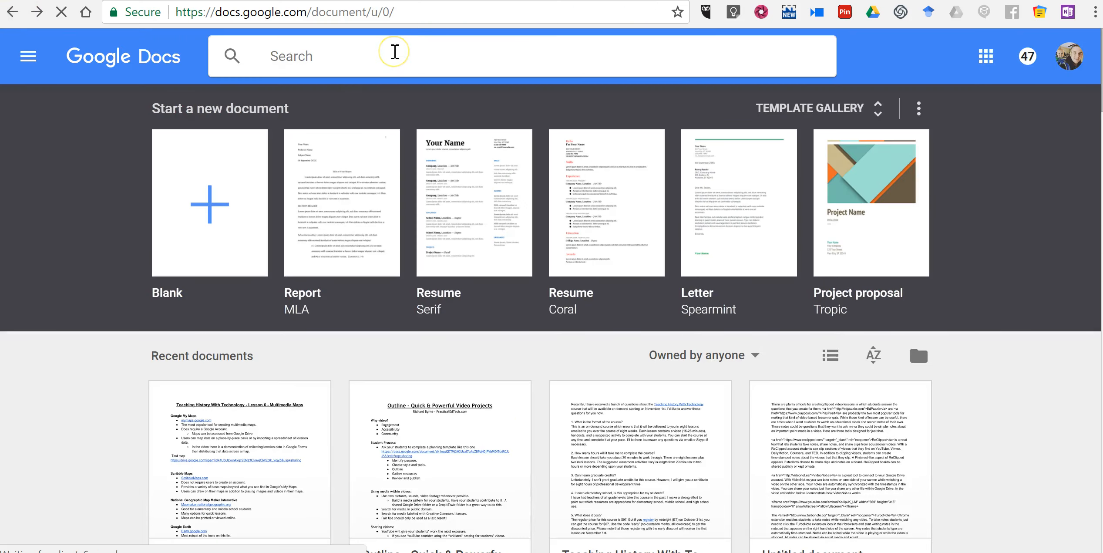
pyautogui.write('teaching history with technology')
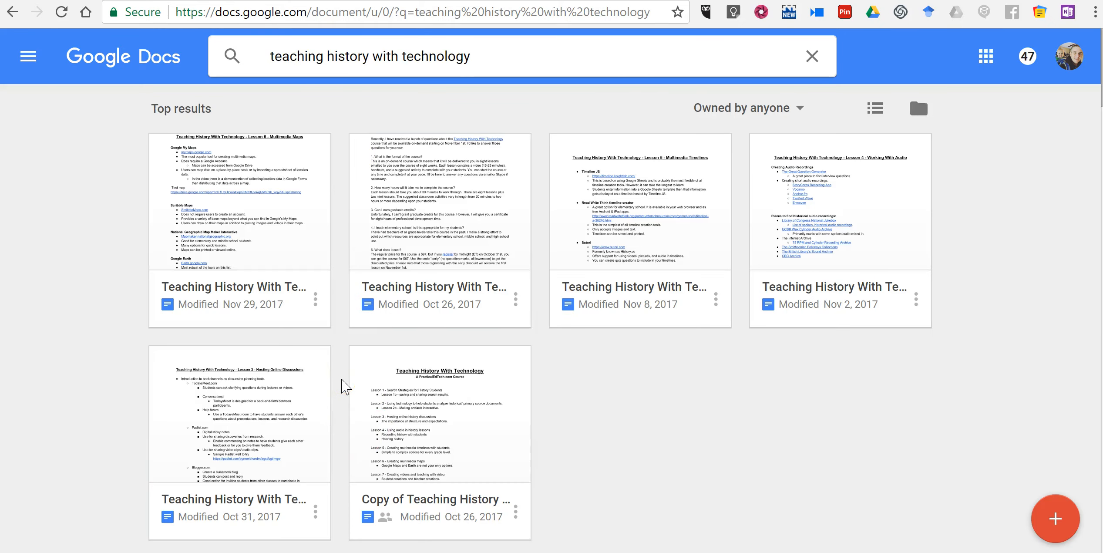
pyautogui.moveTo(515, 273)
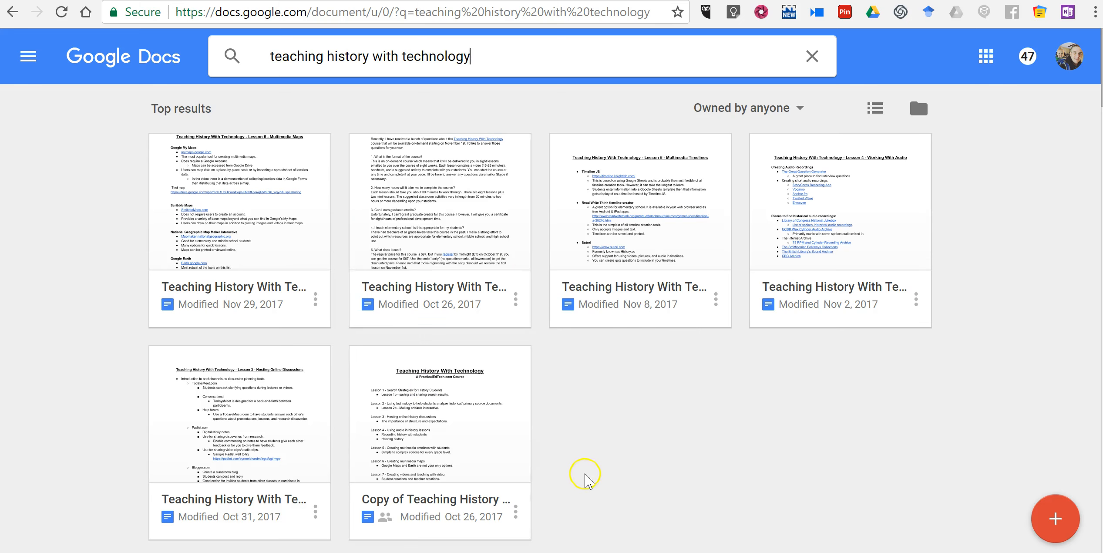
pyautogui.moveTo(422, 125)
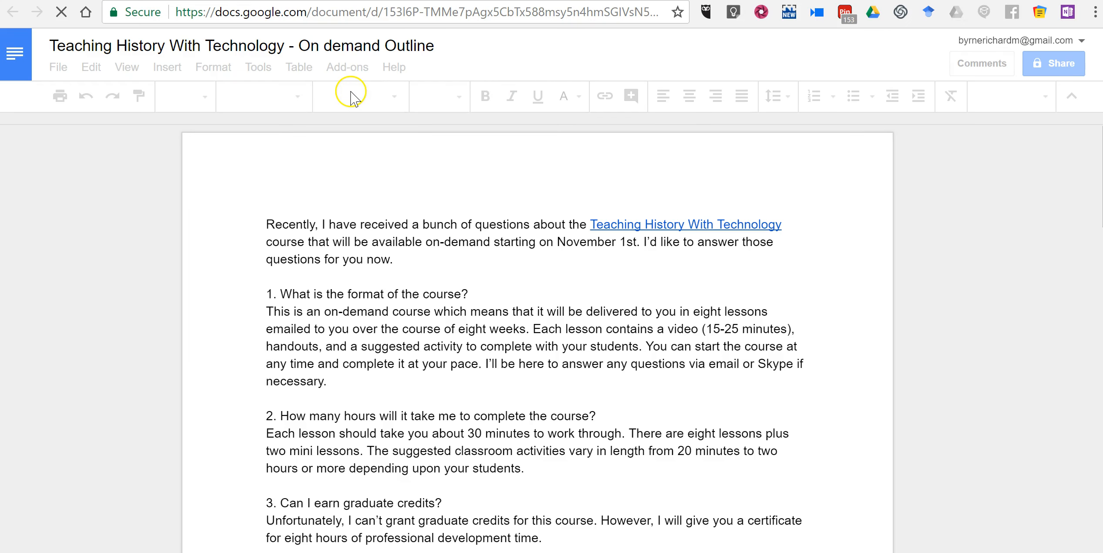
# Leave the On demand Outline and return to the 'teaching history with technology' results tab
pyautogui.click(267, 224)
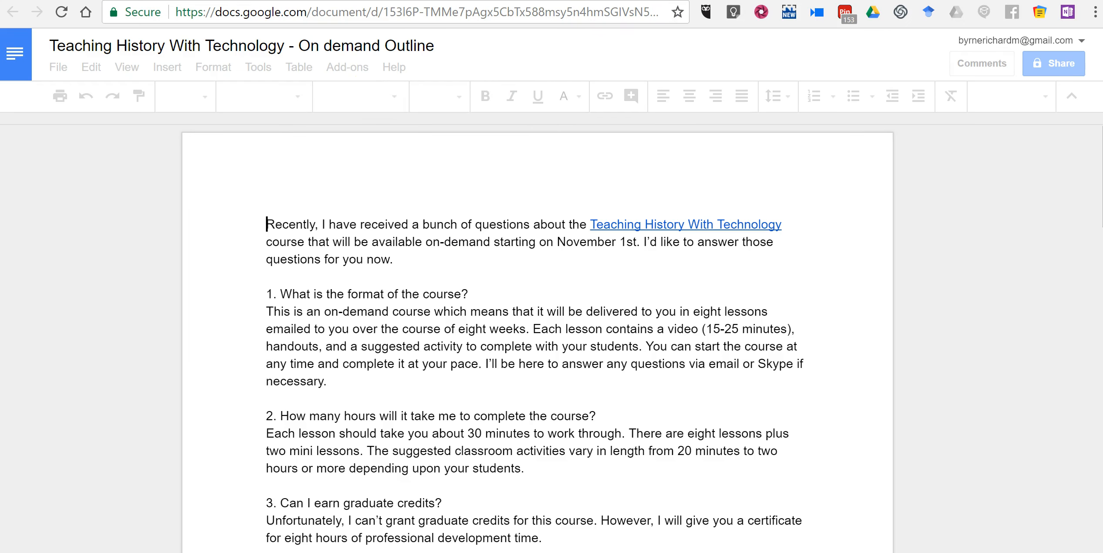
pyautogui.click(684, 224)
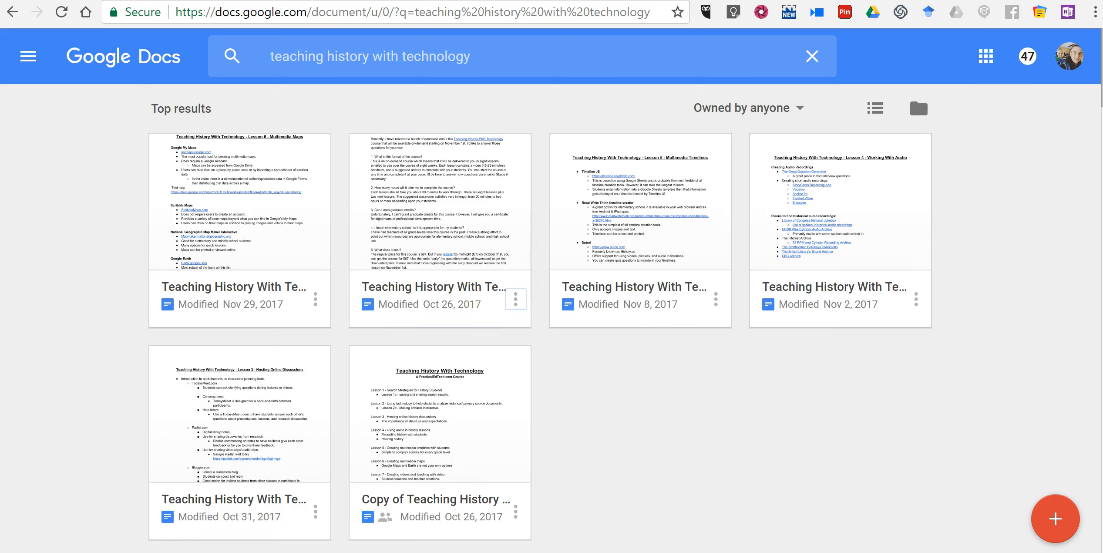
pyautogui.click(439, 436)
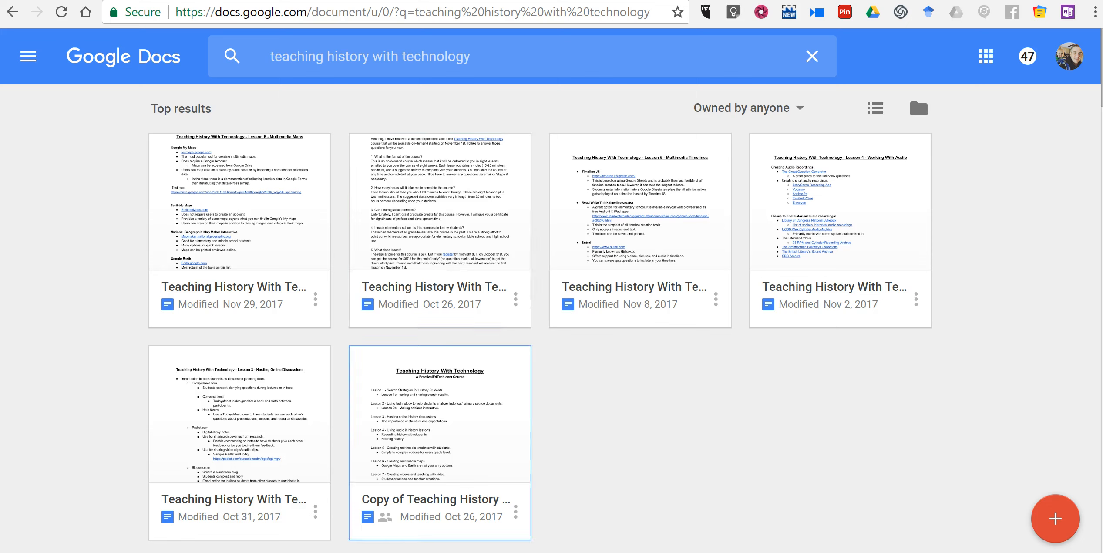